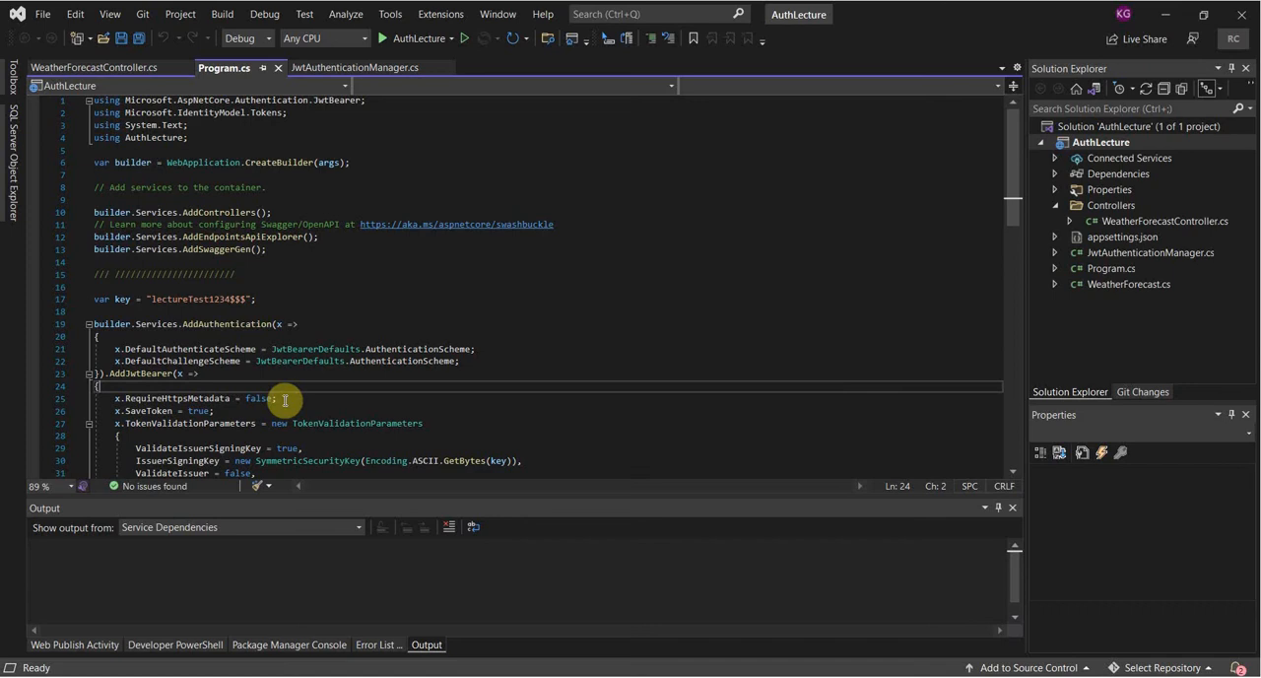
mouse_move(463, 348)
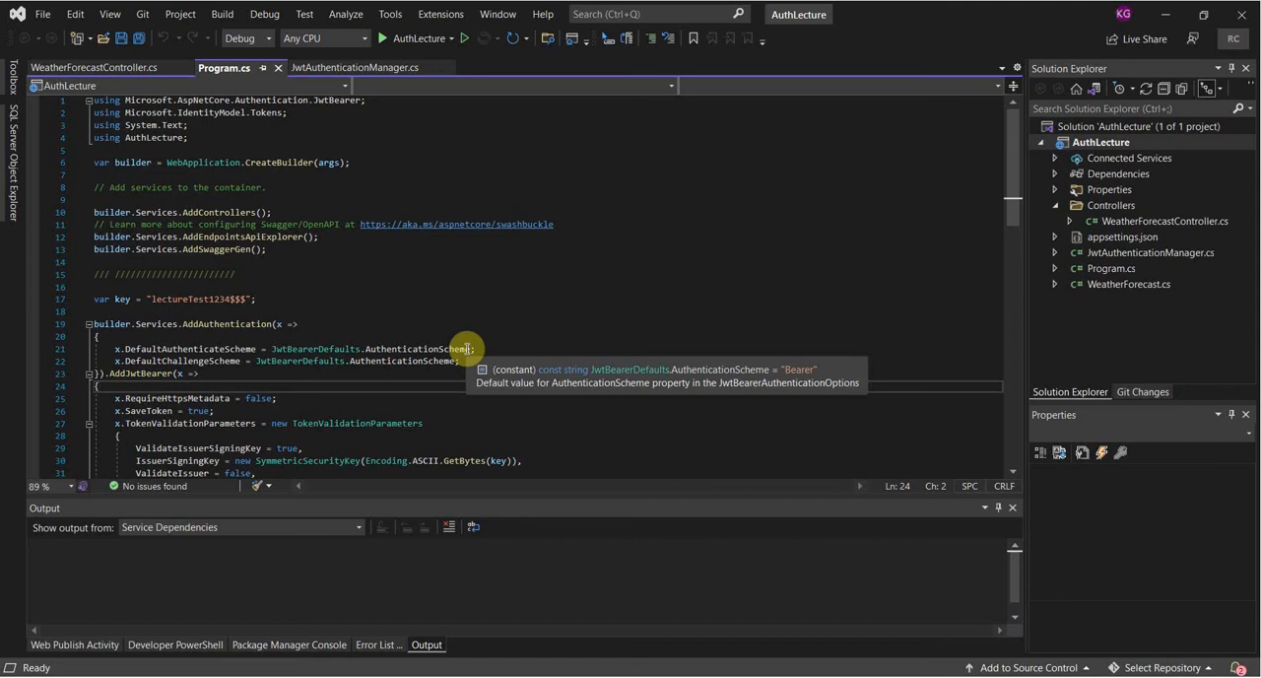
mouse_move(532, 317)
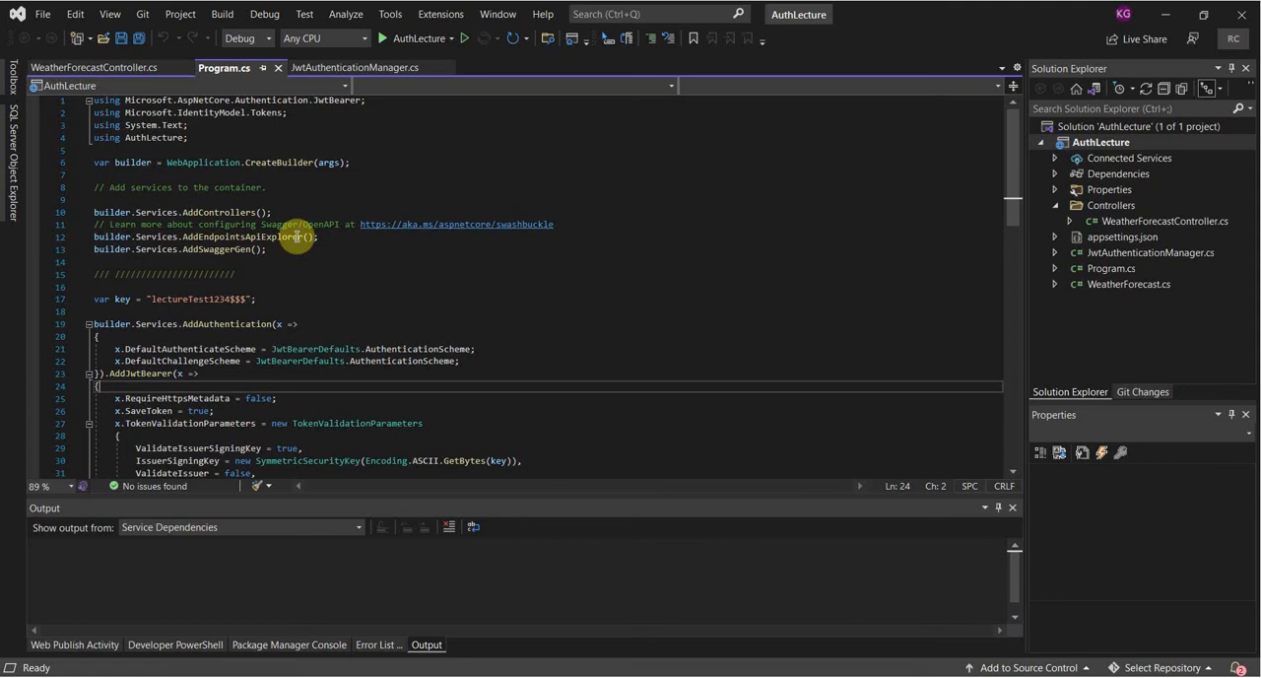
- Start the AuthLecture API with debugging so Swagger opens in the browser
left_click(355, 67)
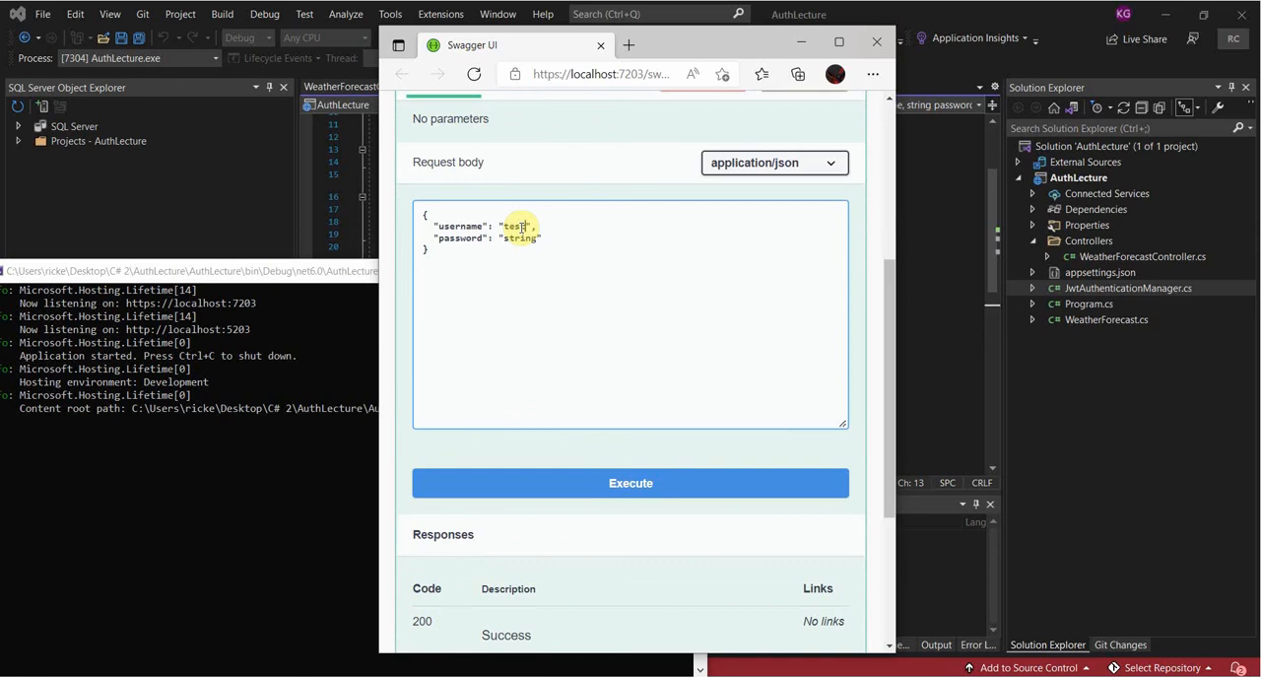
- Execute Authorize for user 'test', view the 401 response, and close the browser
left_click(629, 482)
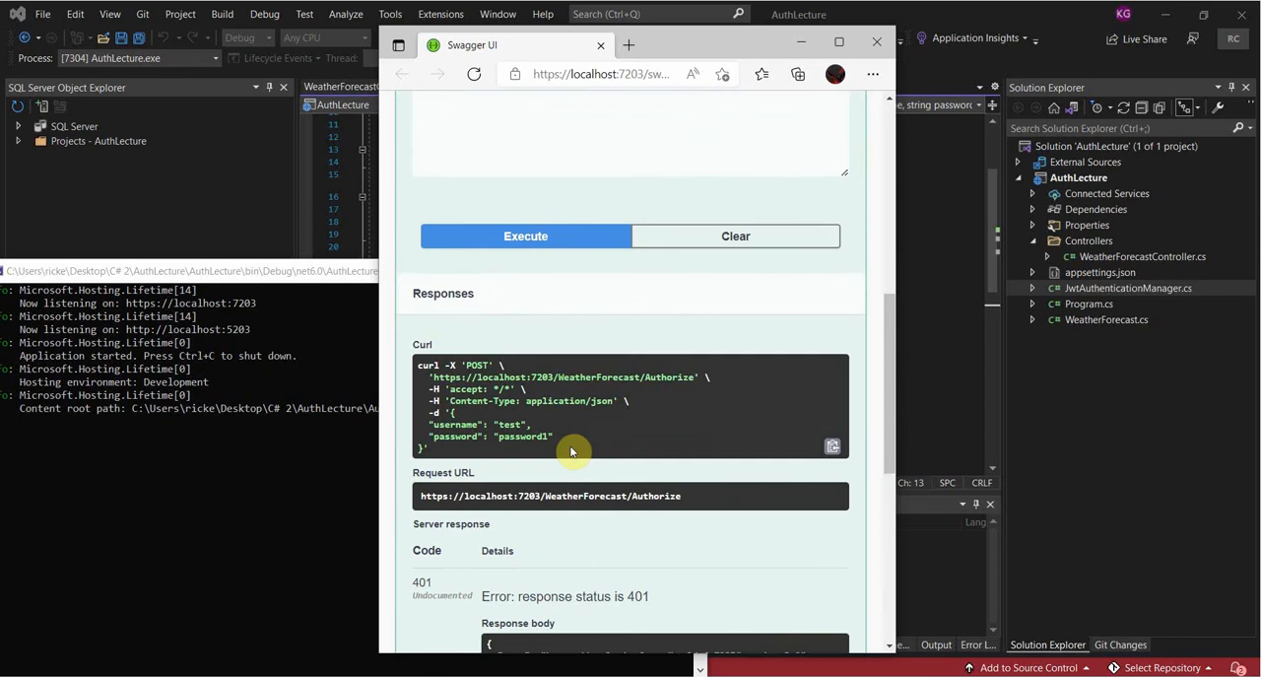
scroll("down", 3)
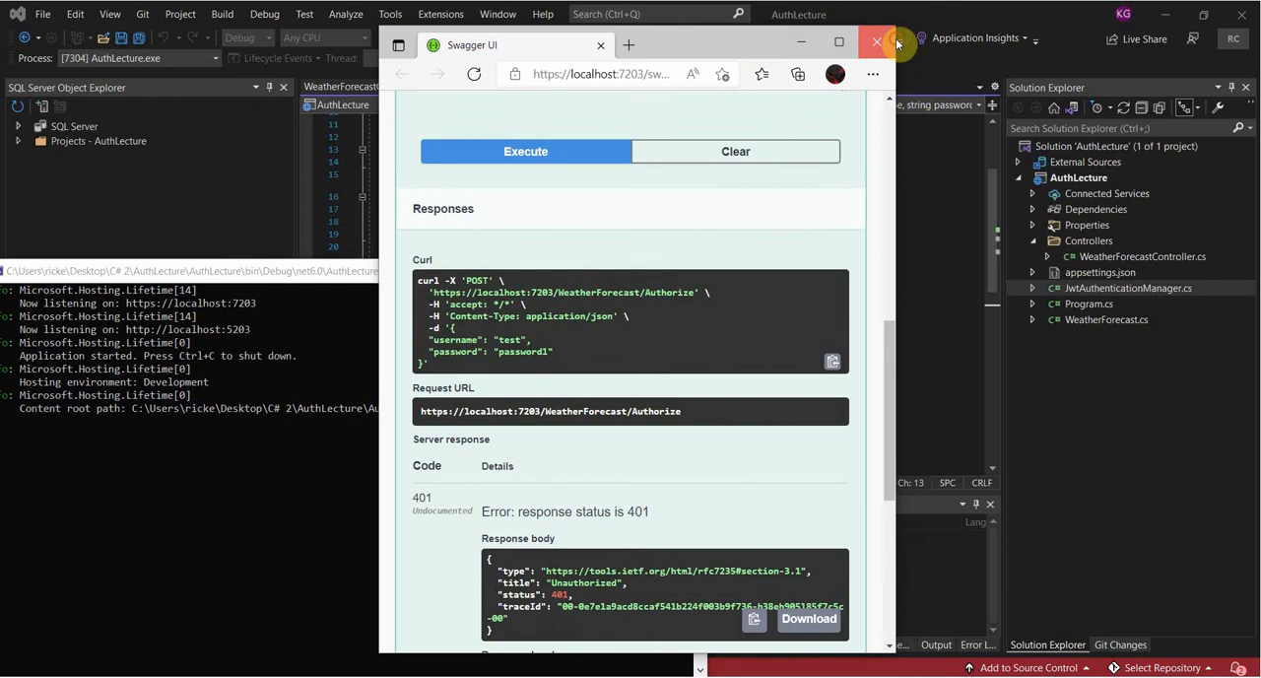
left_click(875, 44)
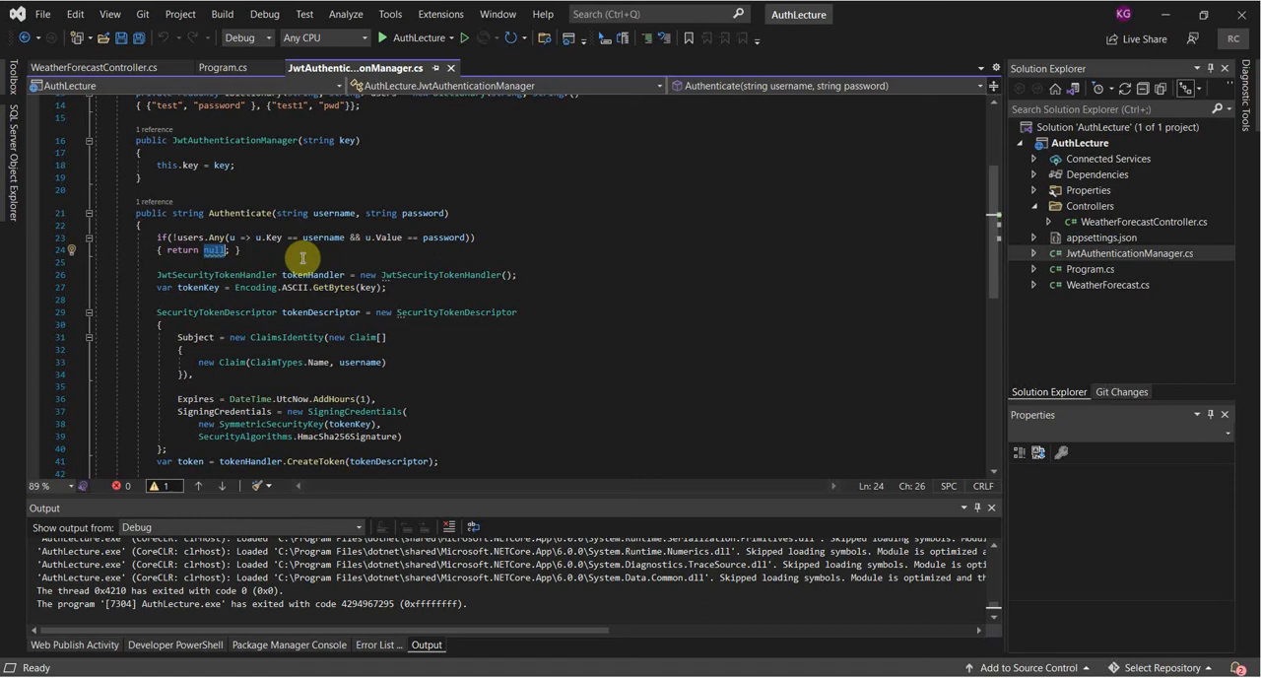
mouse_move(172, 322)
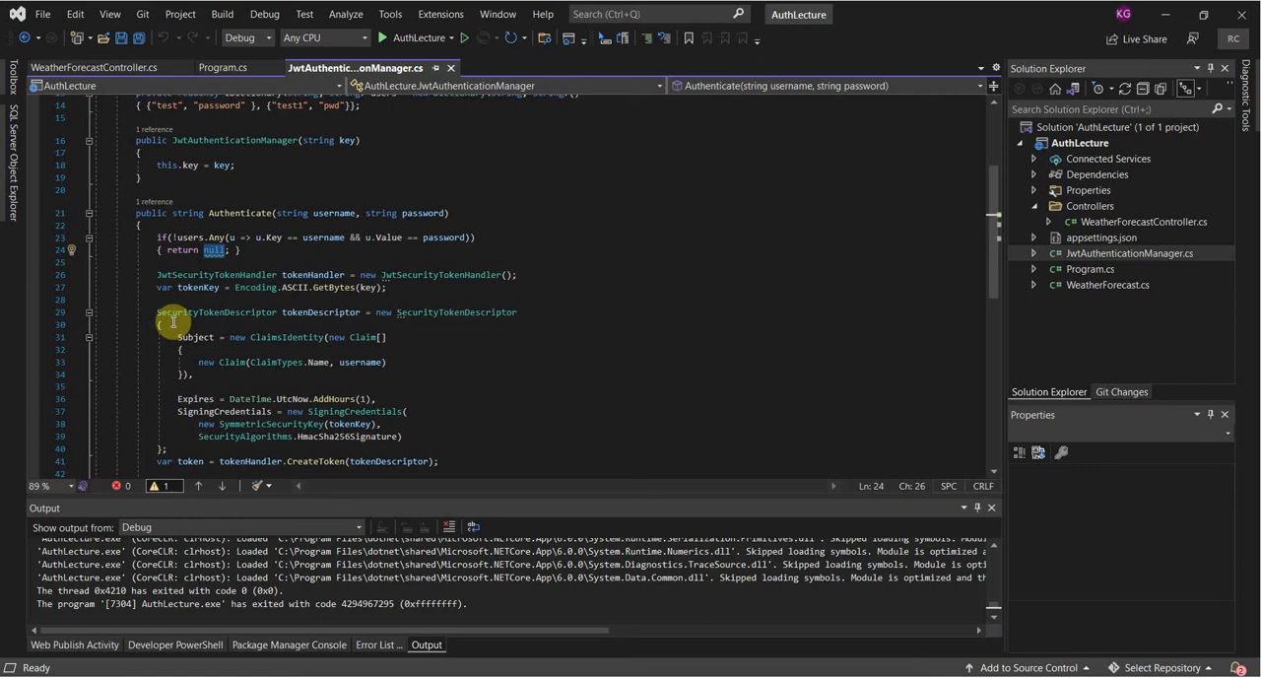
mouse_move(502, 327)
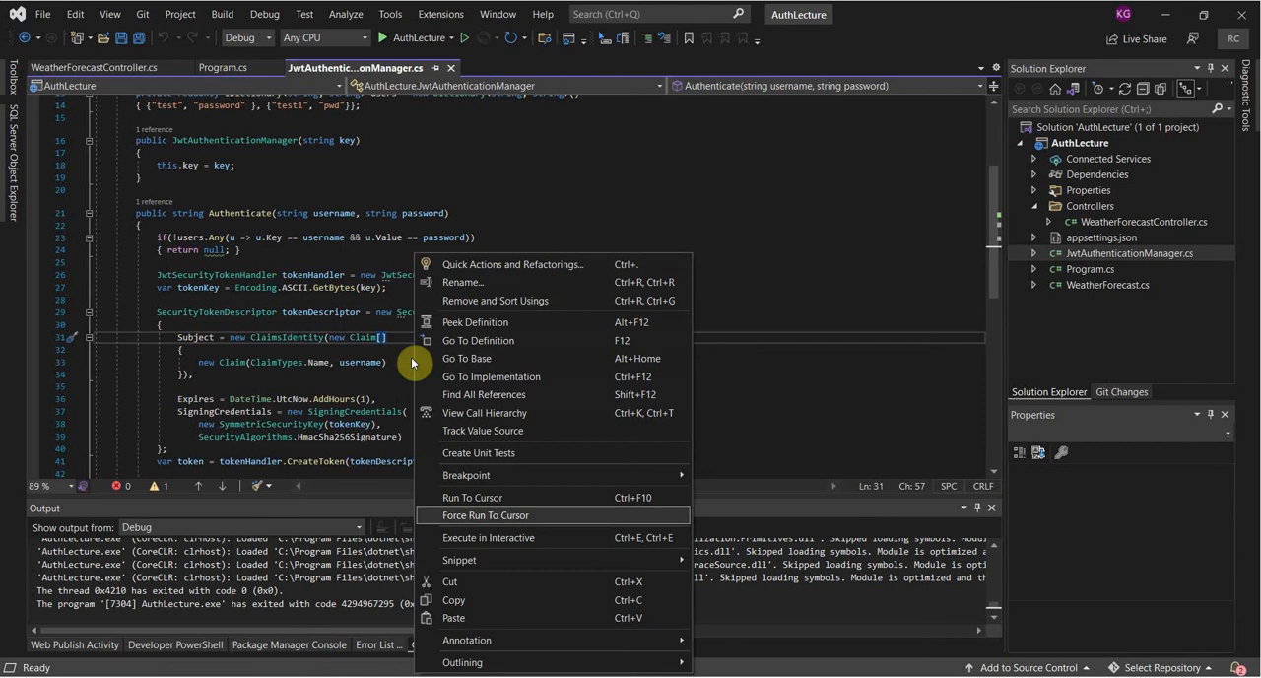
- Create Unit Tests for JwtAuthenticationManager in a new MSTestv2 test project
left_click(477, 452)
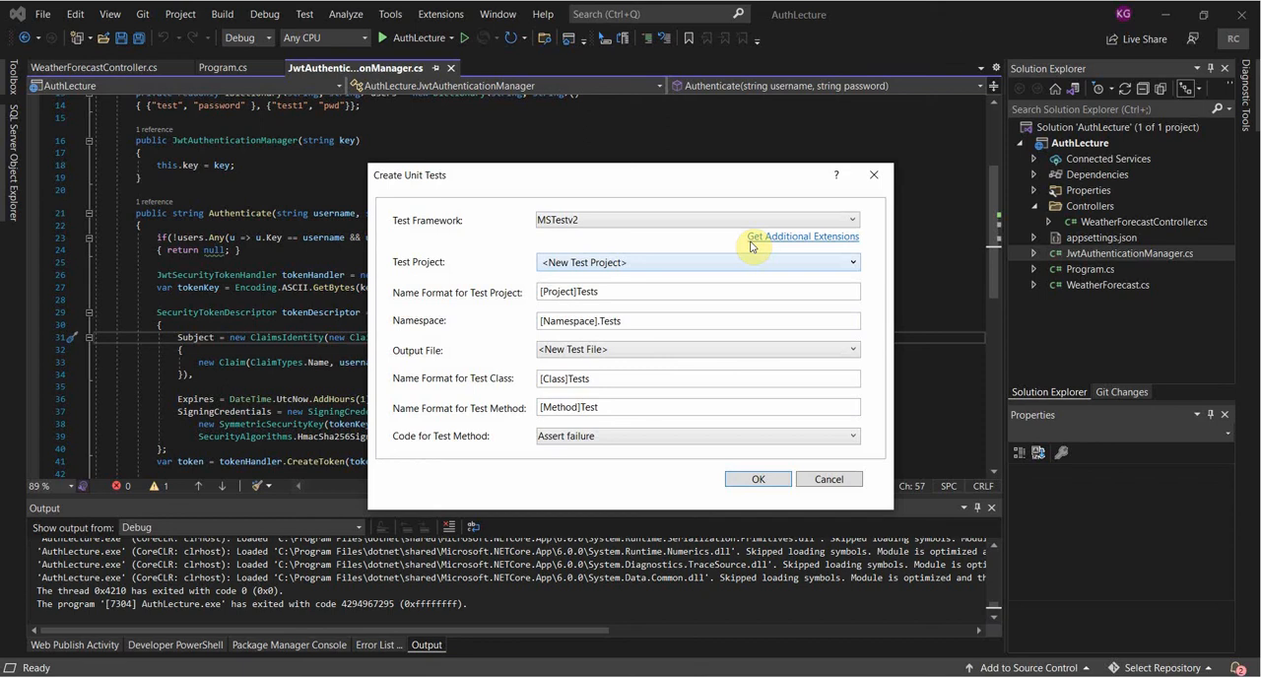
left_click(757, 478)
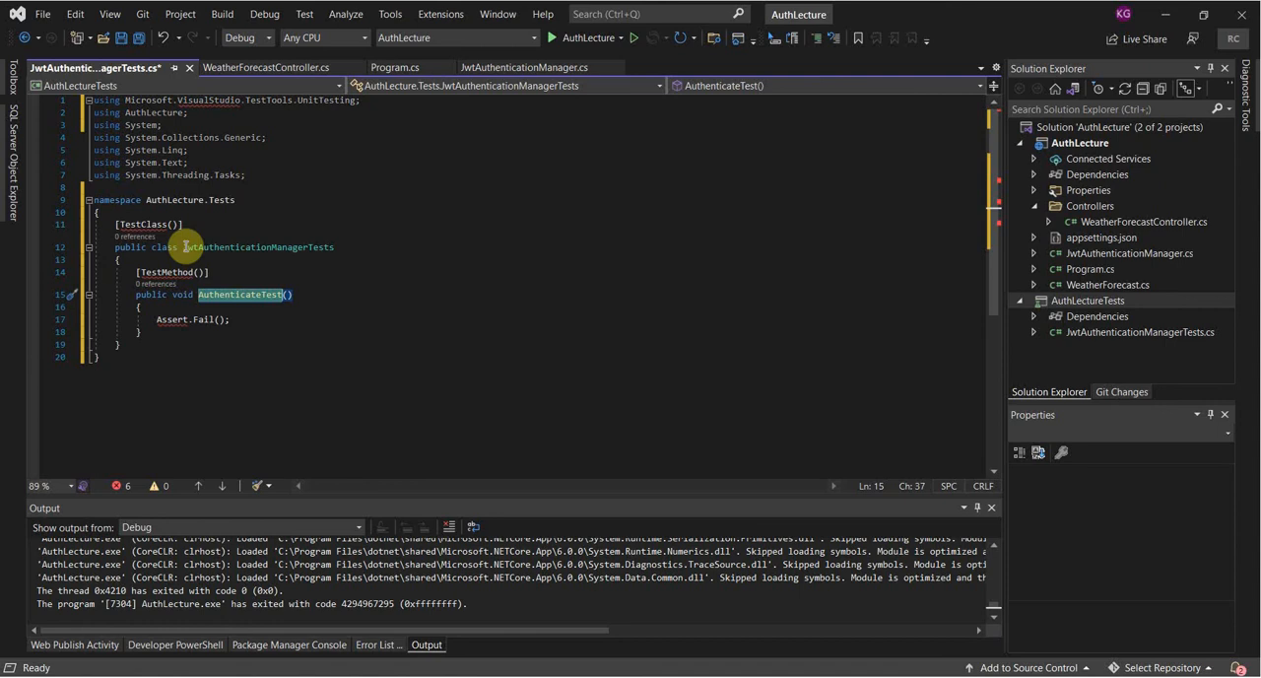
- Run All Tests from the Test menu and check Test Explorer's failing AuthenticateTest
left_click(304, 14)
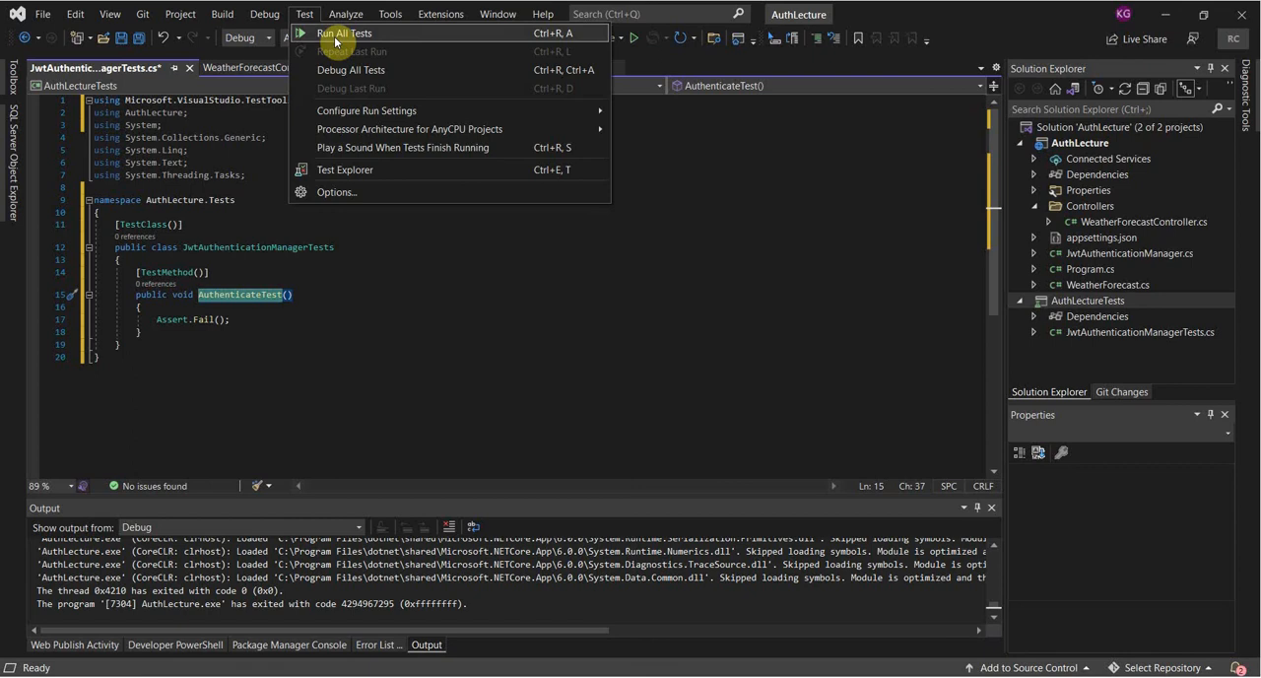
left_click(344, 33)
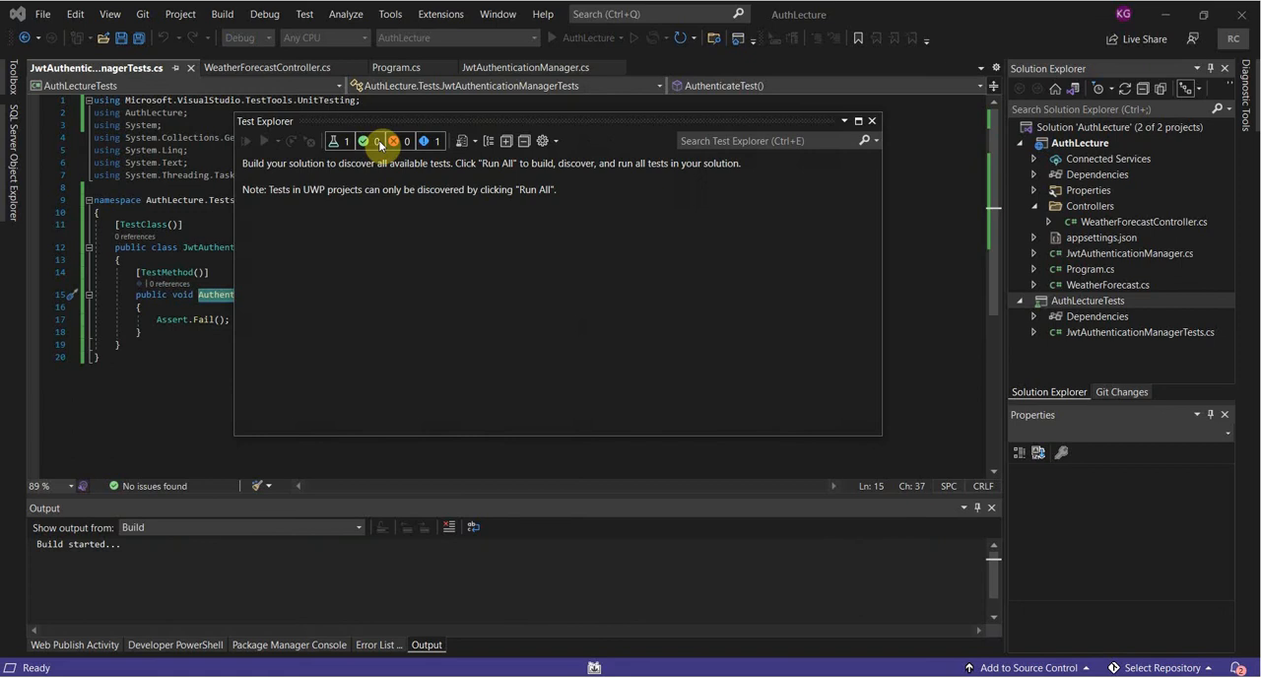
left_click(379, 141)
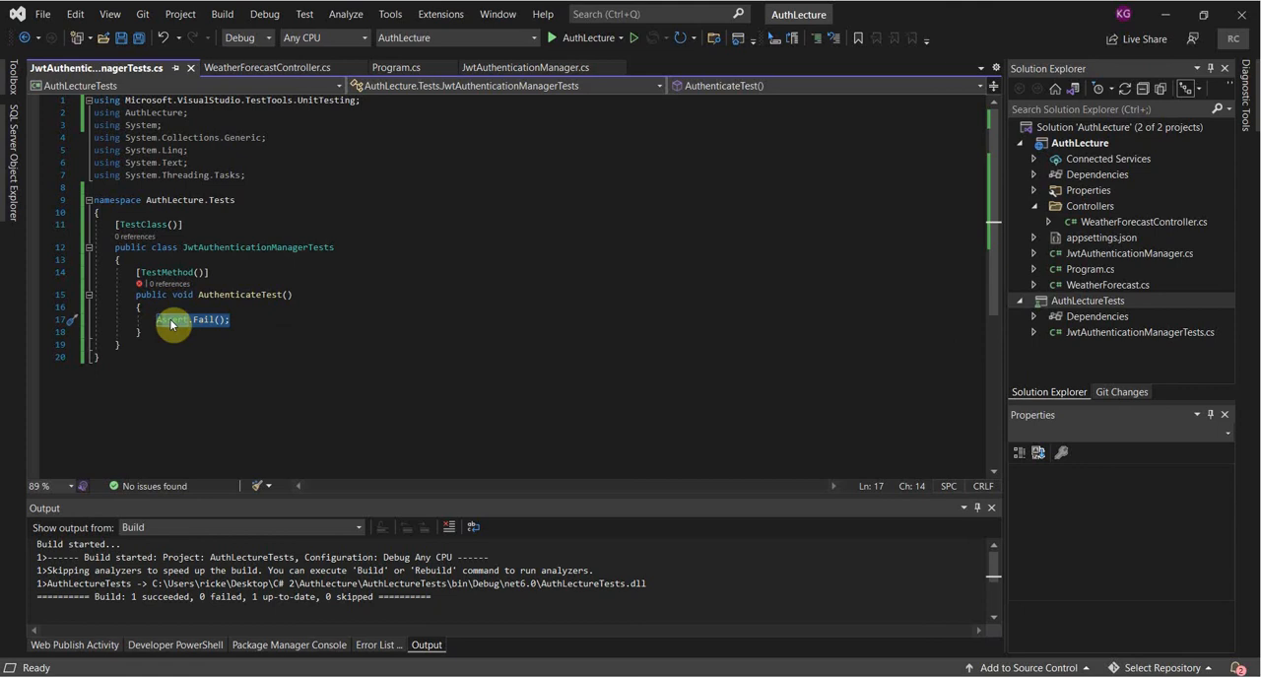
- Replace the Assert.Fail placeholder with a JwtAuthenticationManager instance
key("Delete")
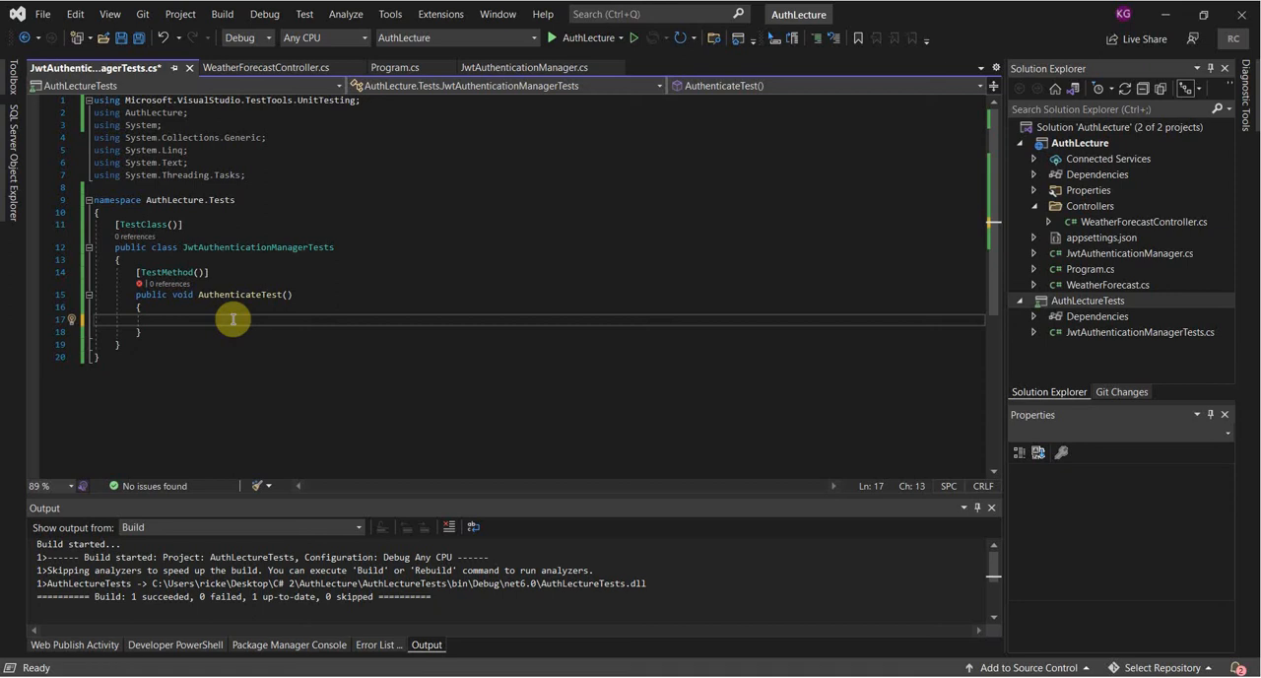
type("Jwt")
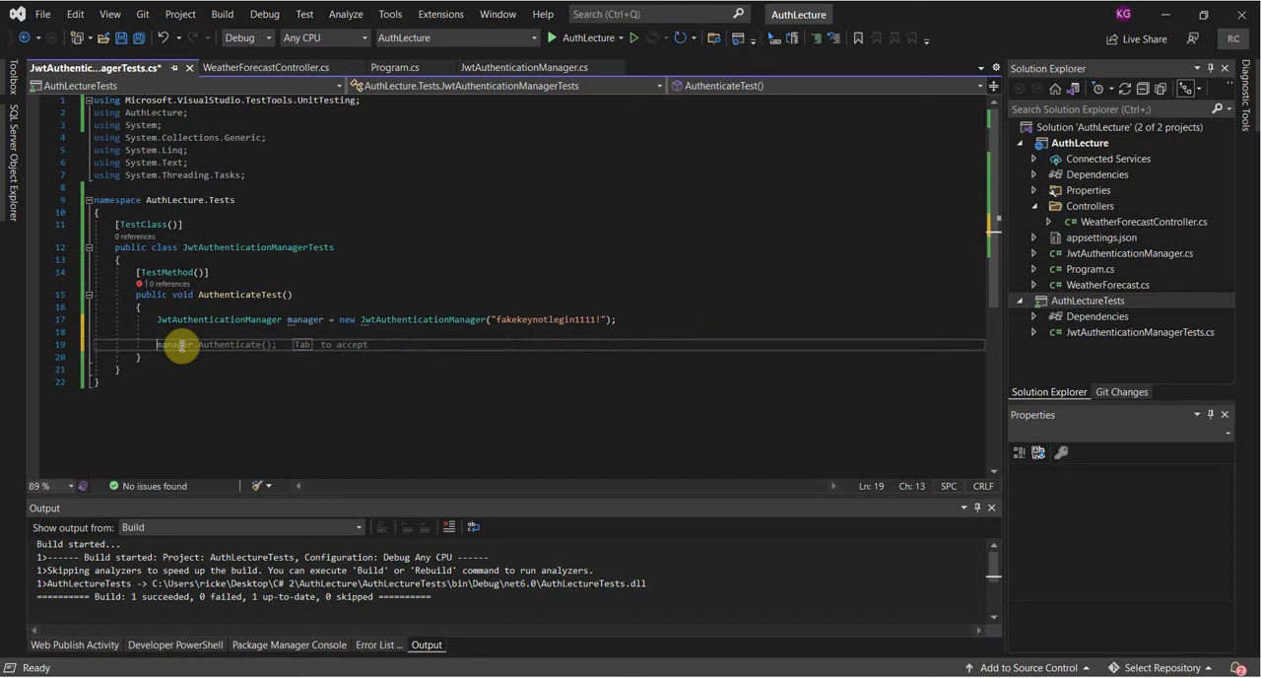
left_click(272, 67)
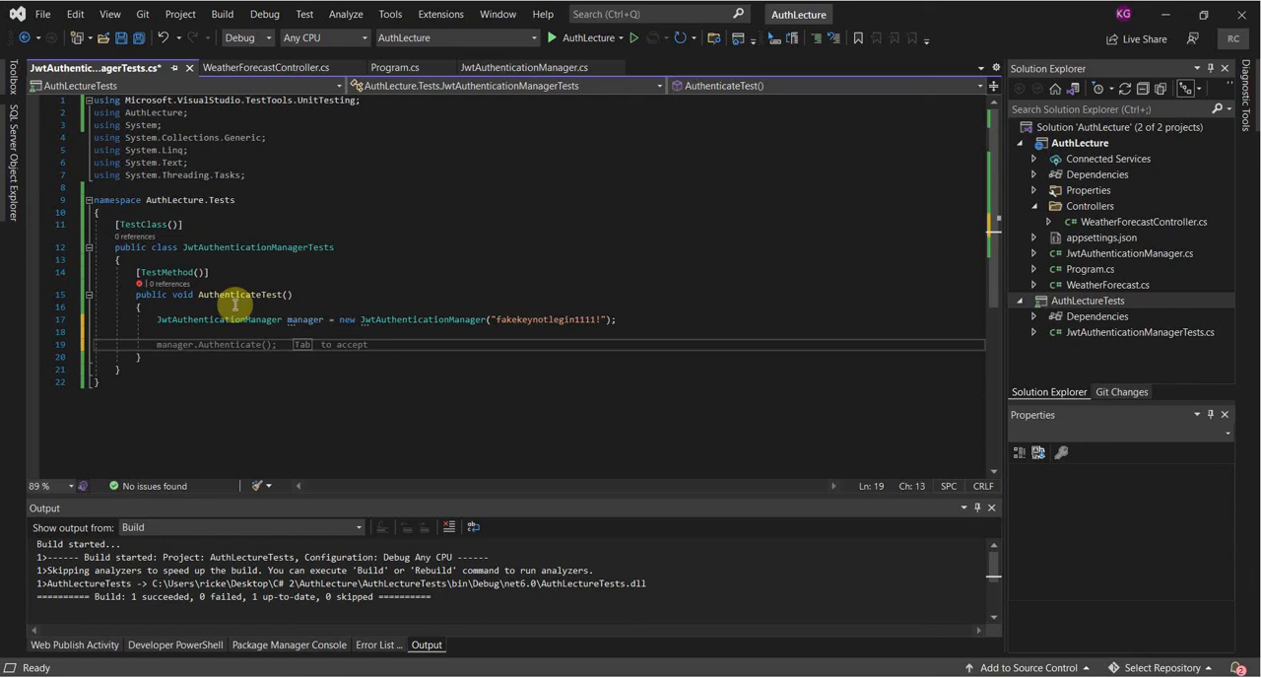
type("User user =")
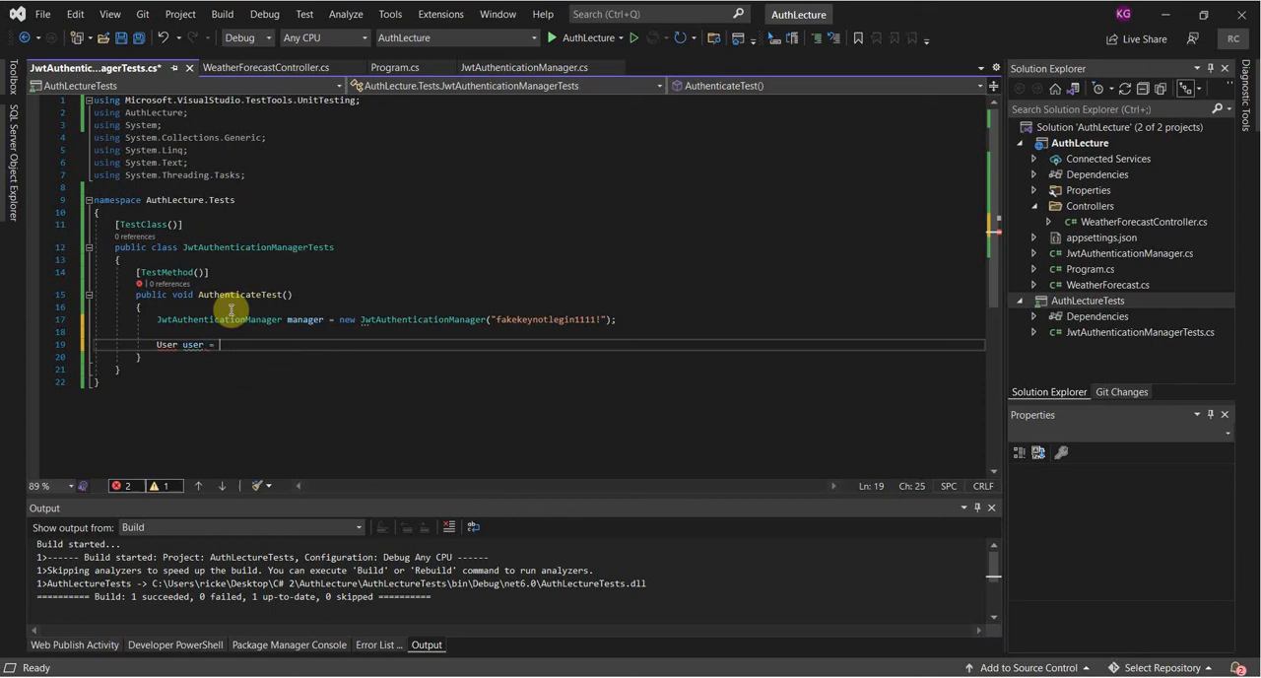
type("using AuthLecture.Controllers;")
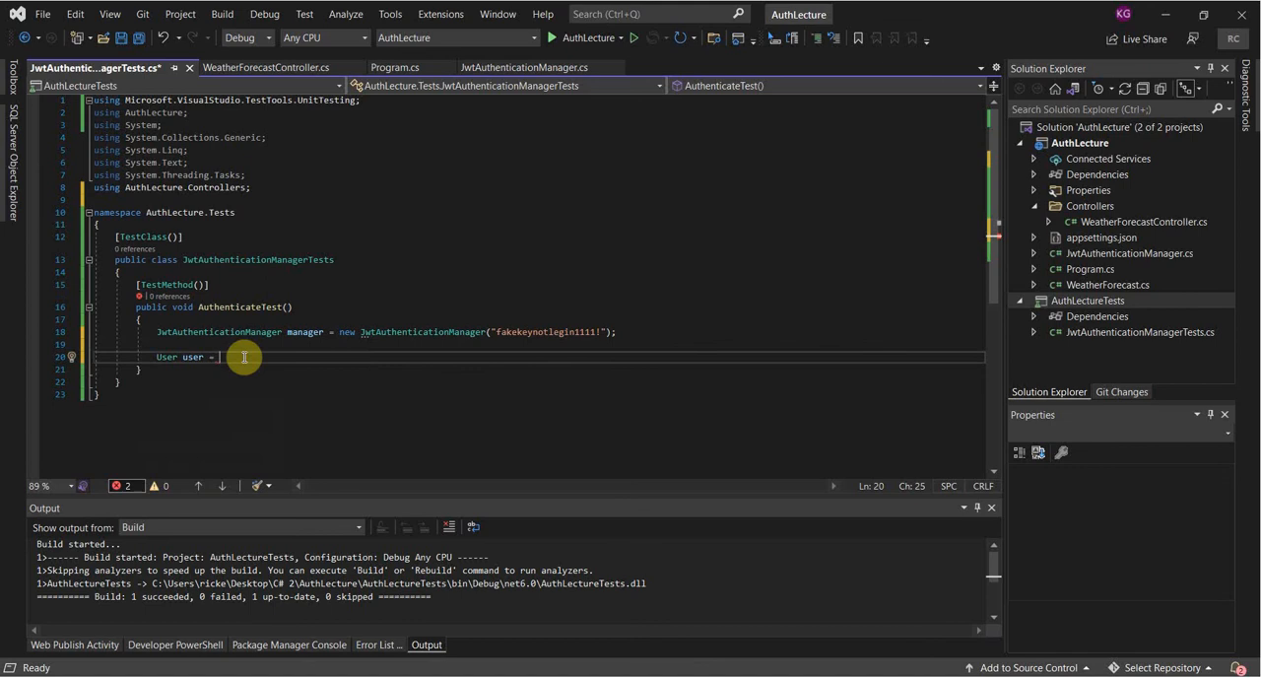
type("new User")
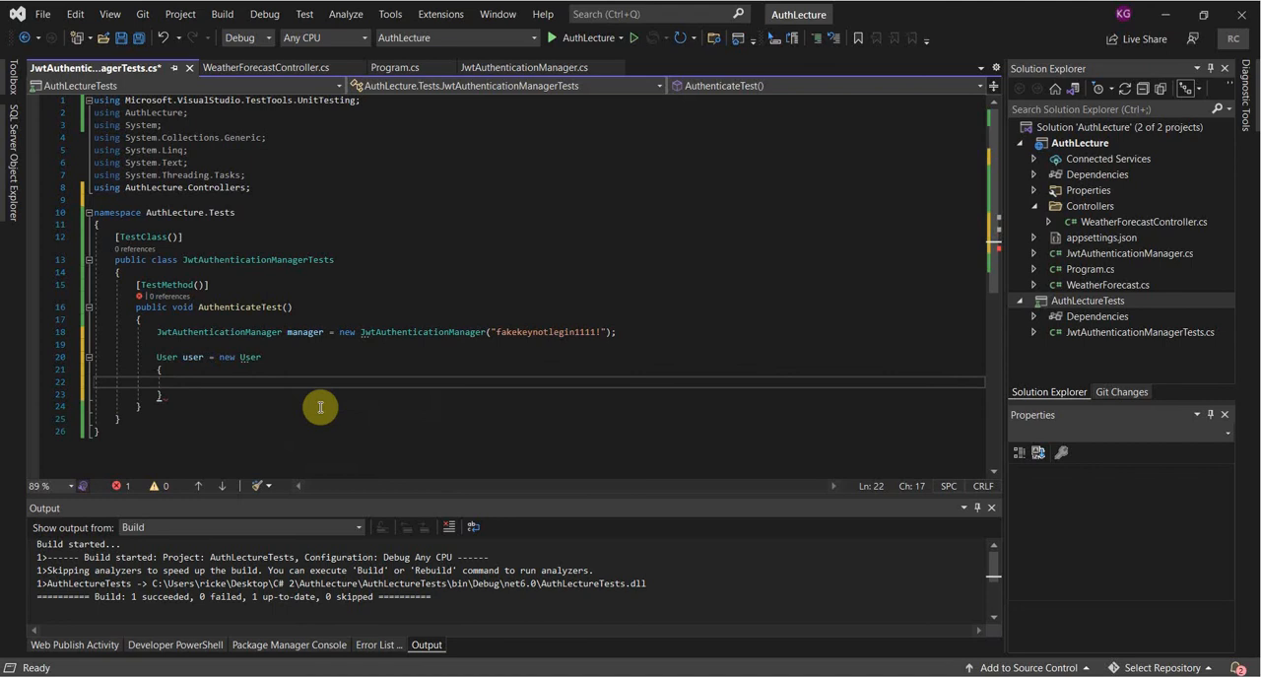
type("username = \"testusername\"")
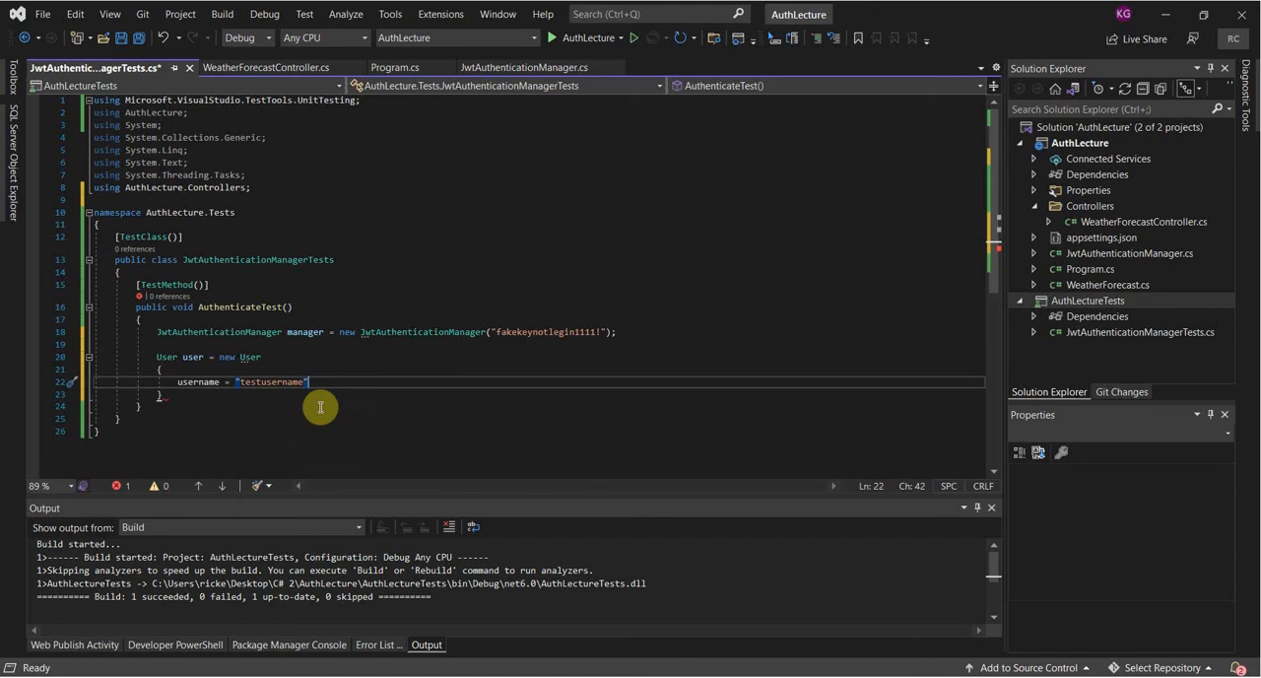
type("password = \"testpassword!!\";")
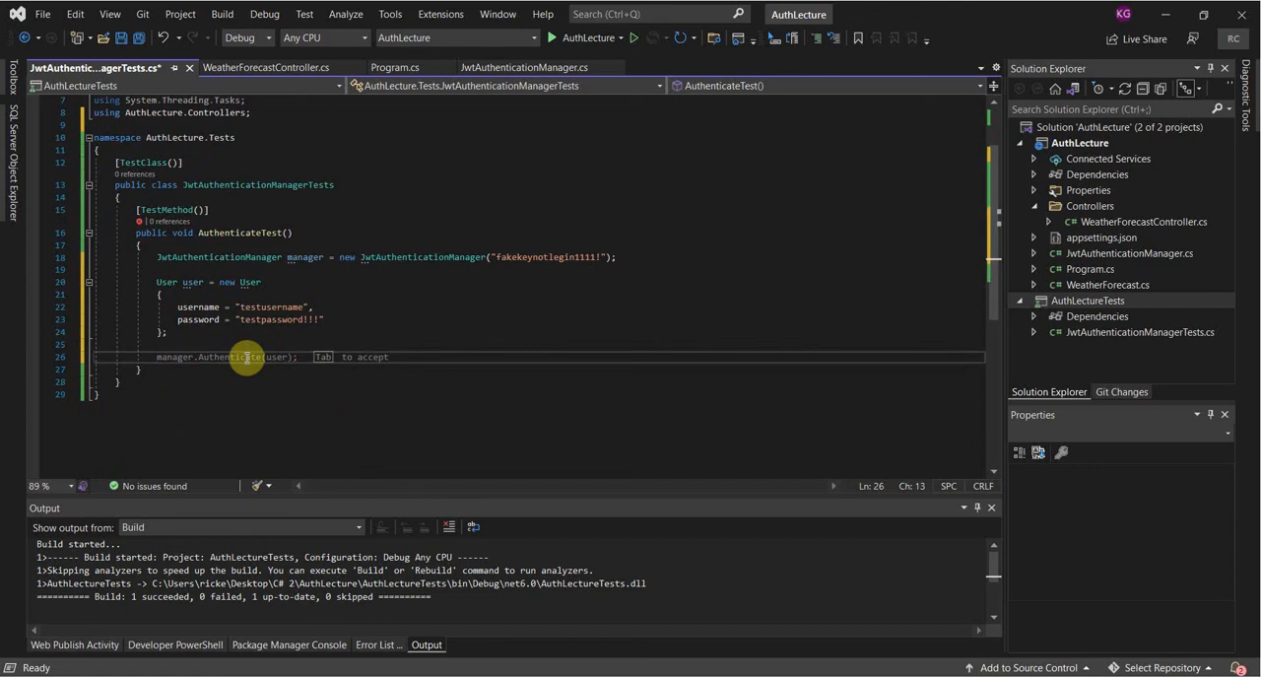
type("var ret")
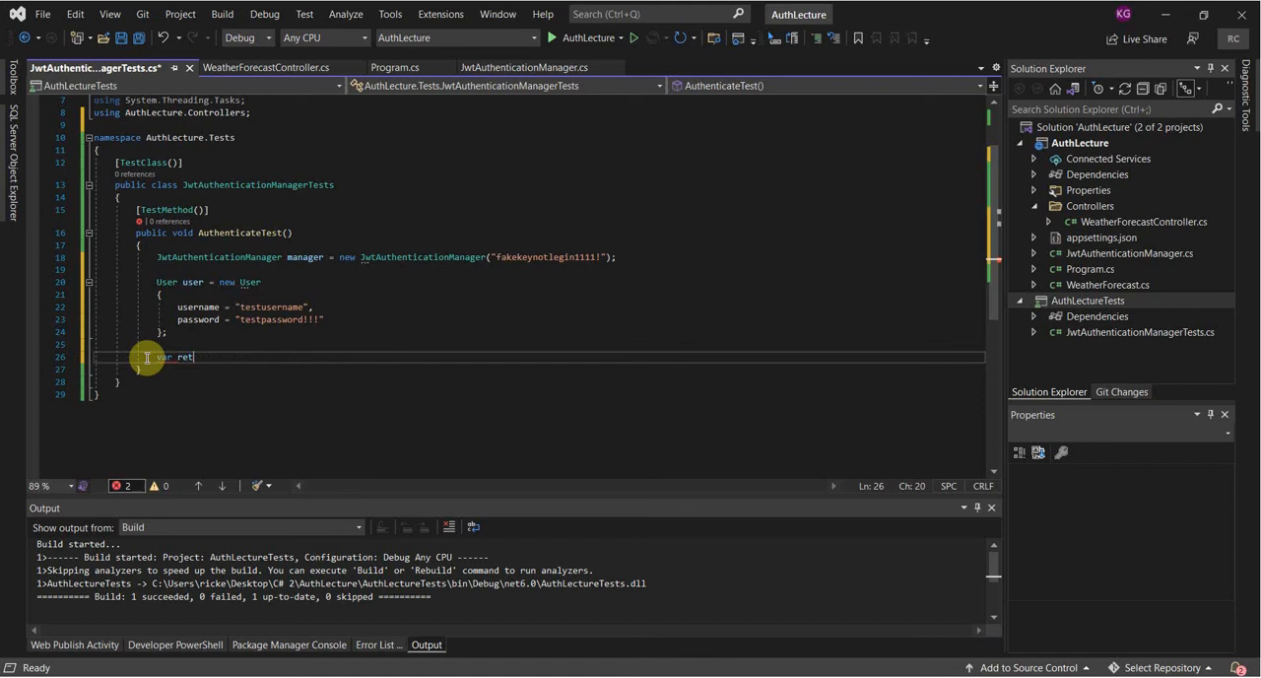
type("= manager.Authenticate(user.username, user.password);")
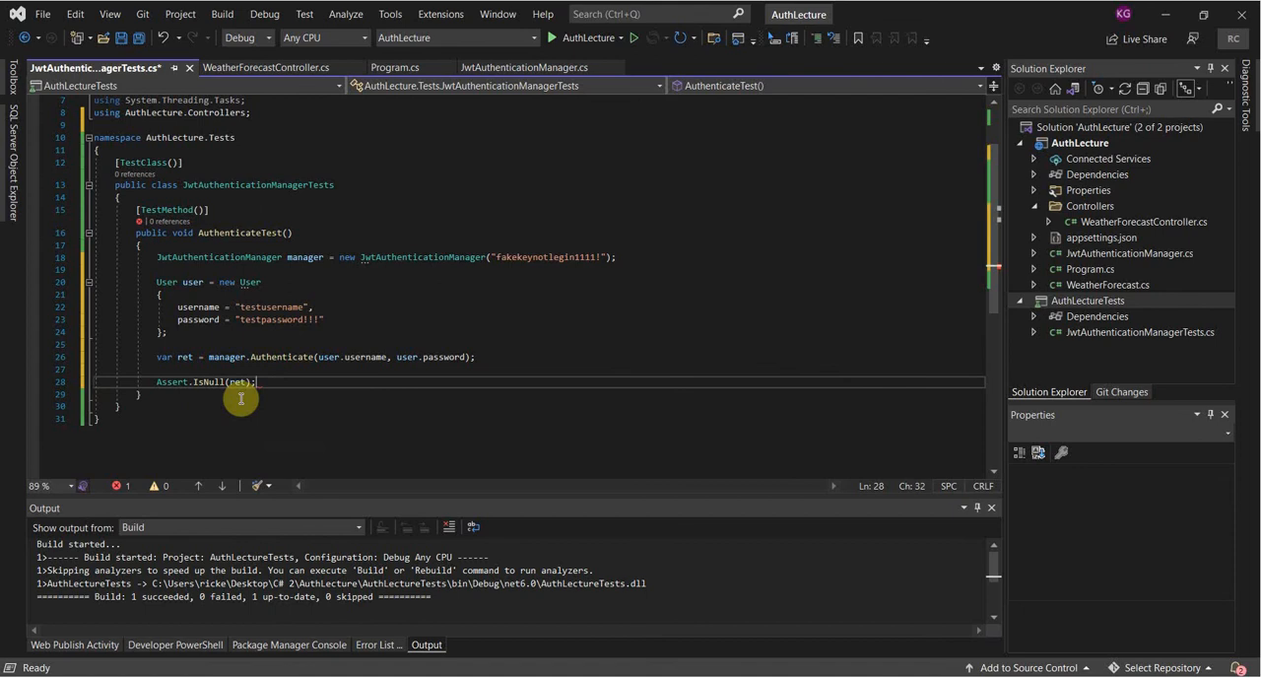
- Run all tests from the Test menu so AuthenticateTest passes
left_click(304, 14)
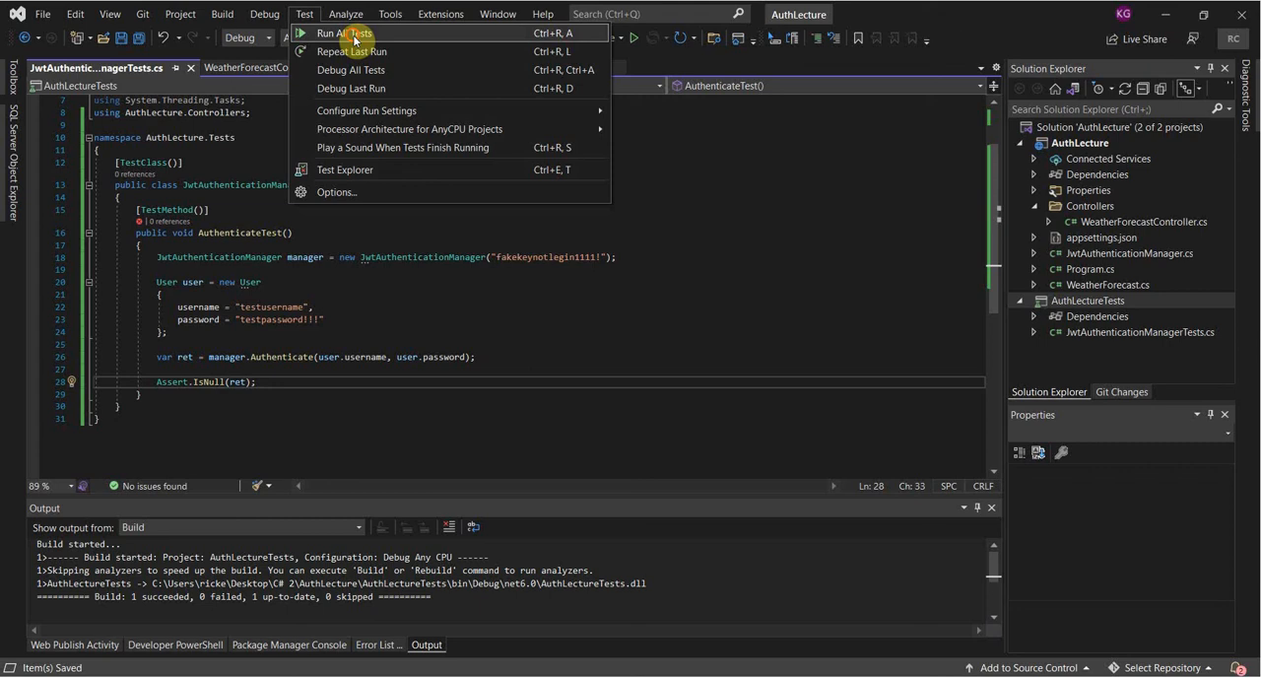
left_click(342, 33)
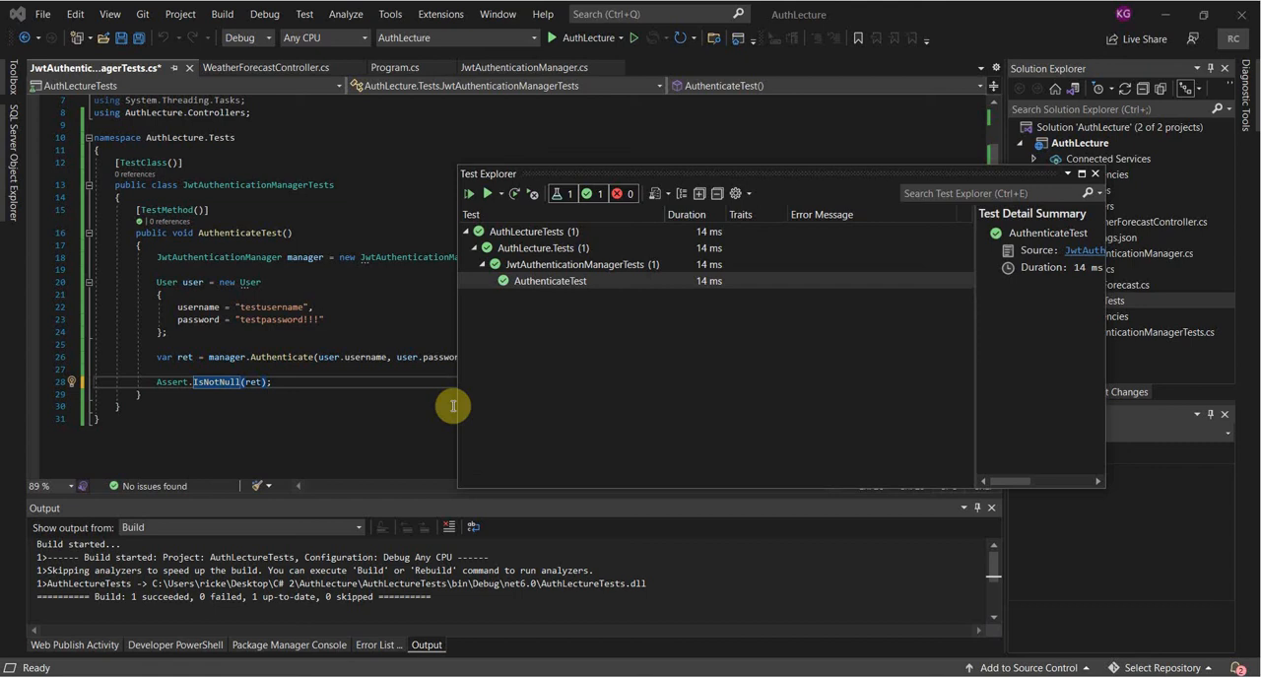
type("Assert.IsTrue")
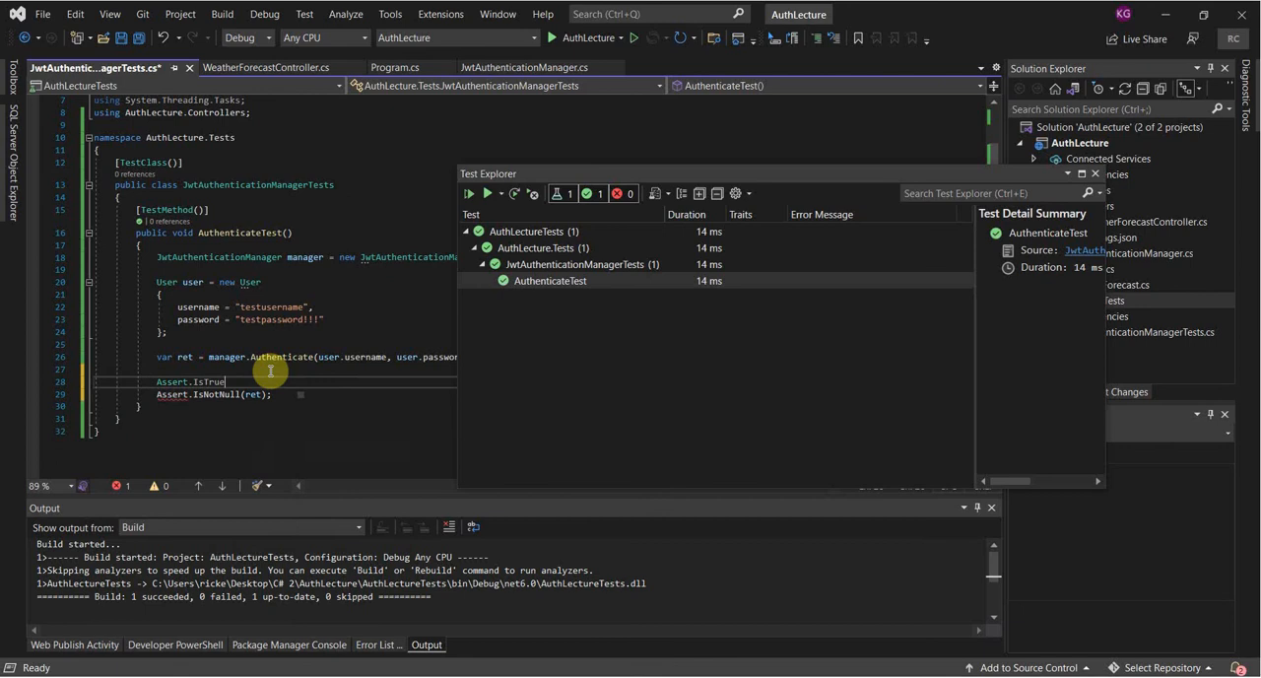
type("()")
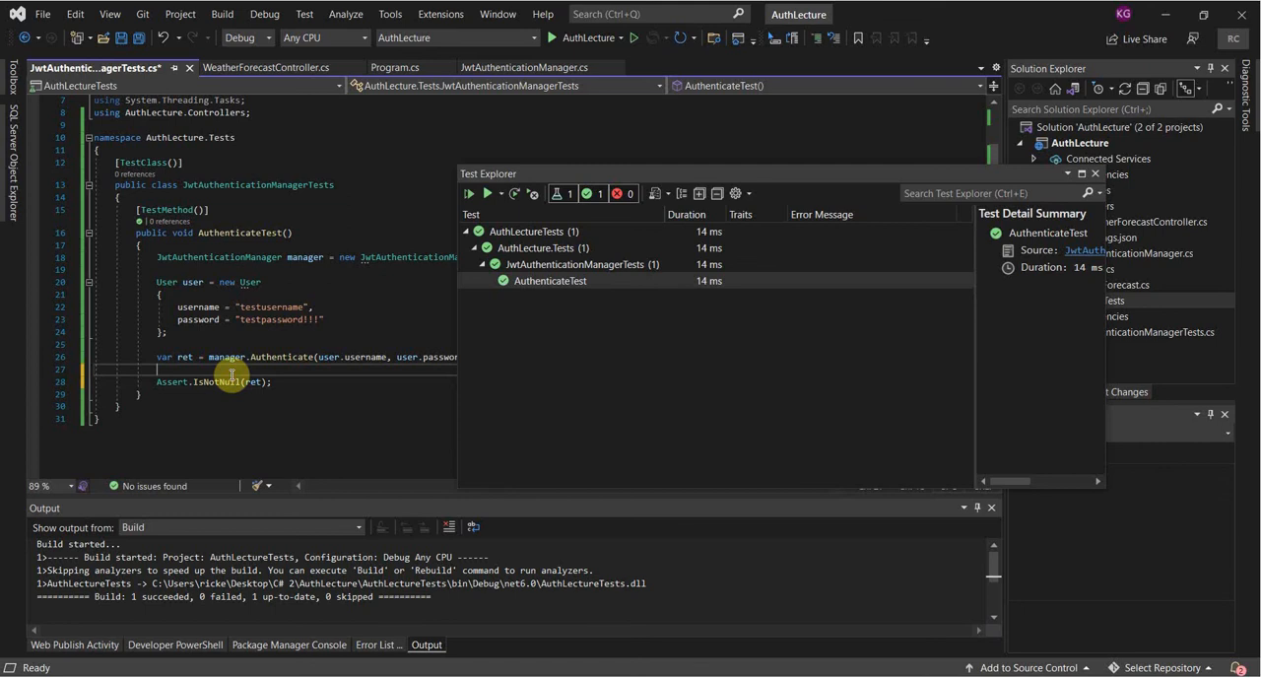
- Rerun tests from Test Explorer and move the results panel aside
left_click(468, 193)
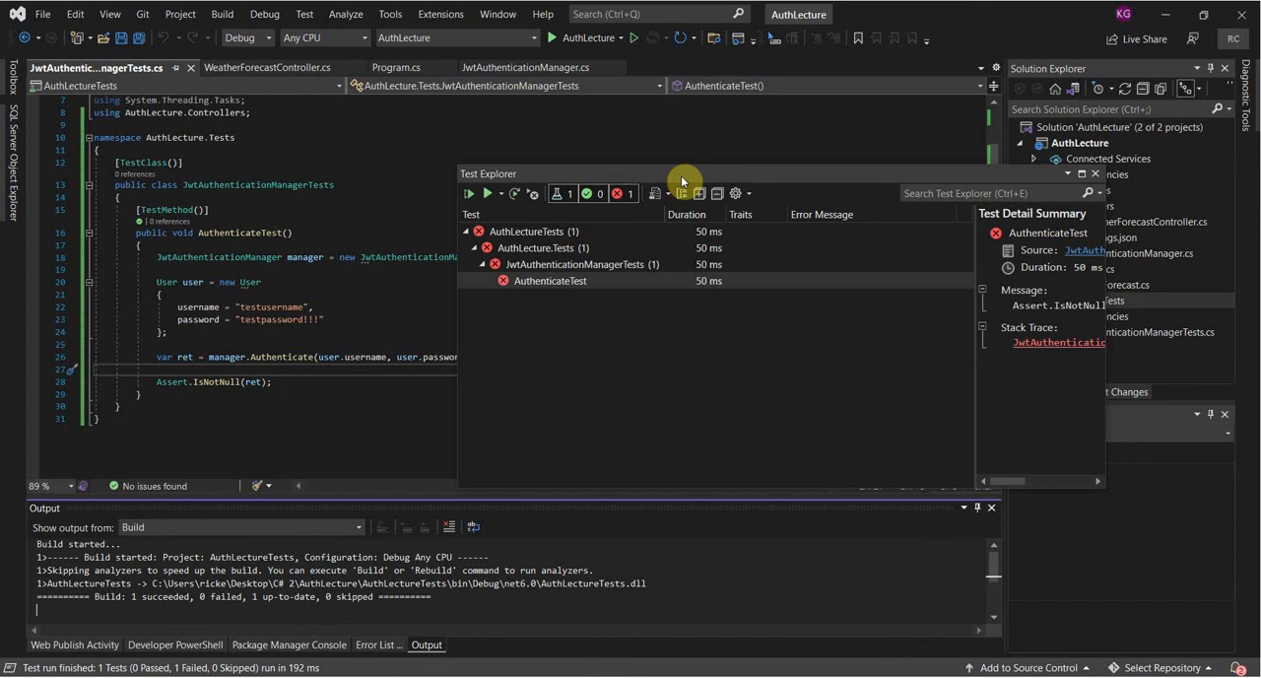
left_click_drag(682, 173, 473, 151)
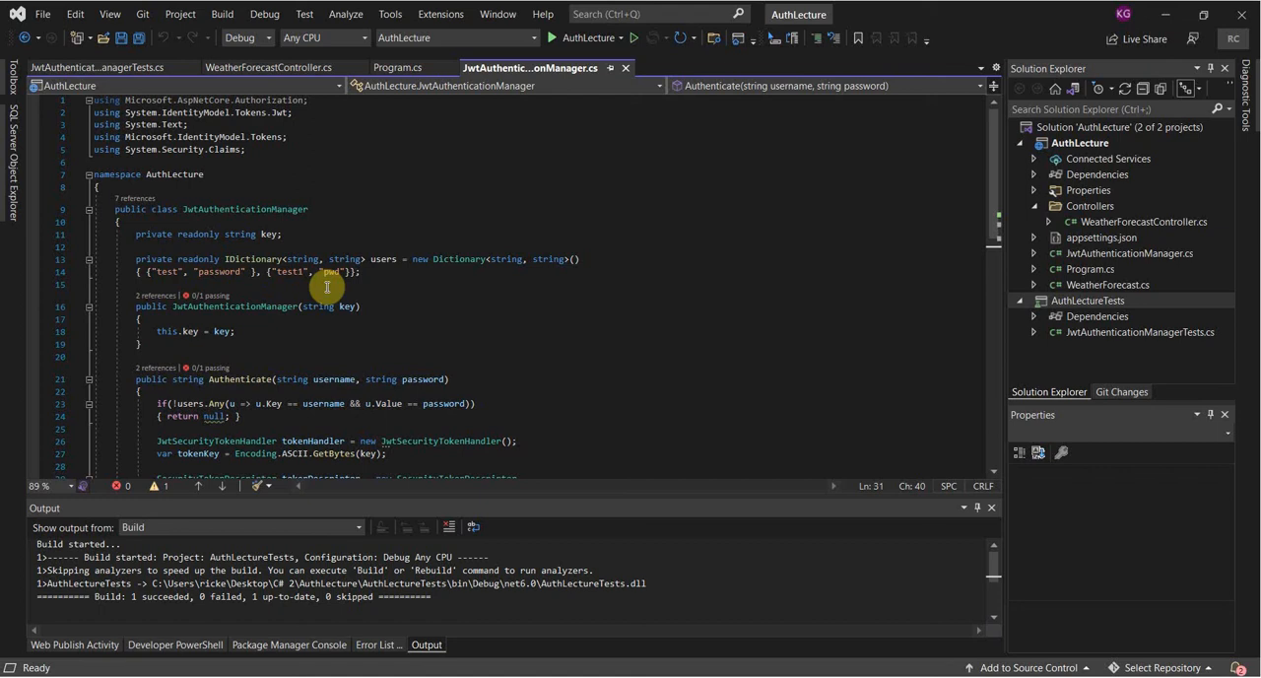
mouse_move(113, 85)
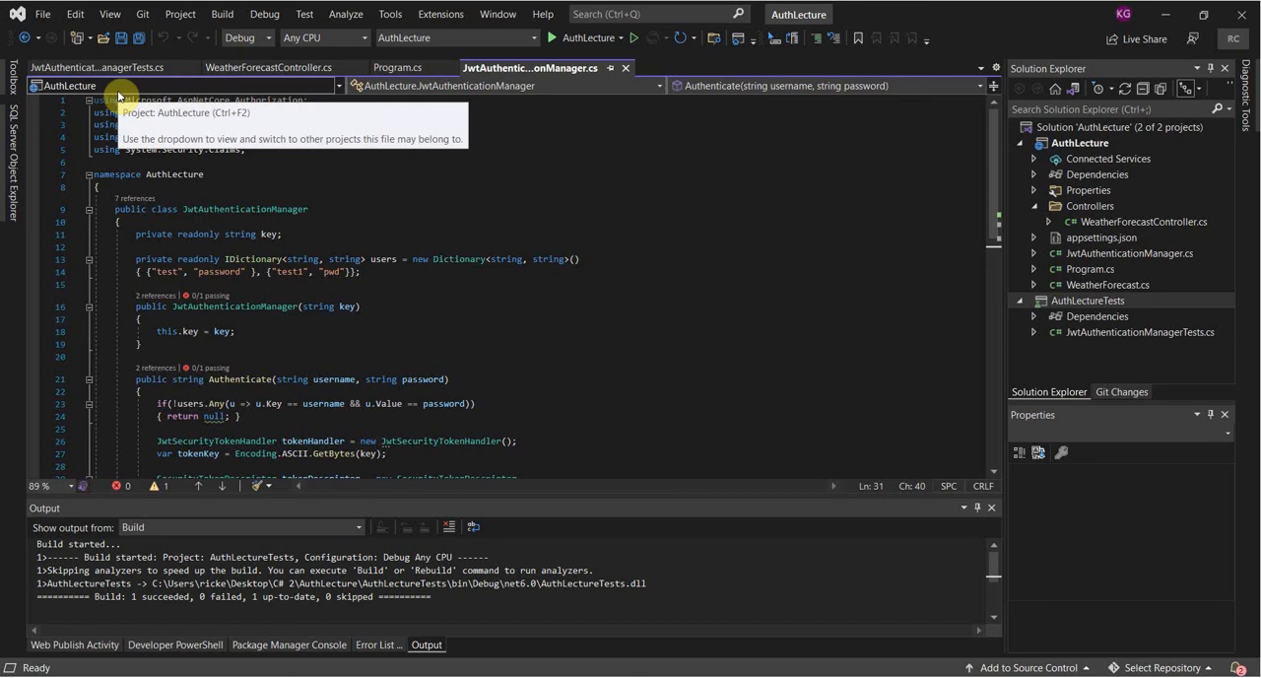
mouse_move(252, 317)
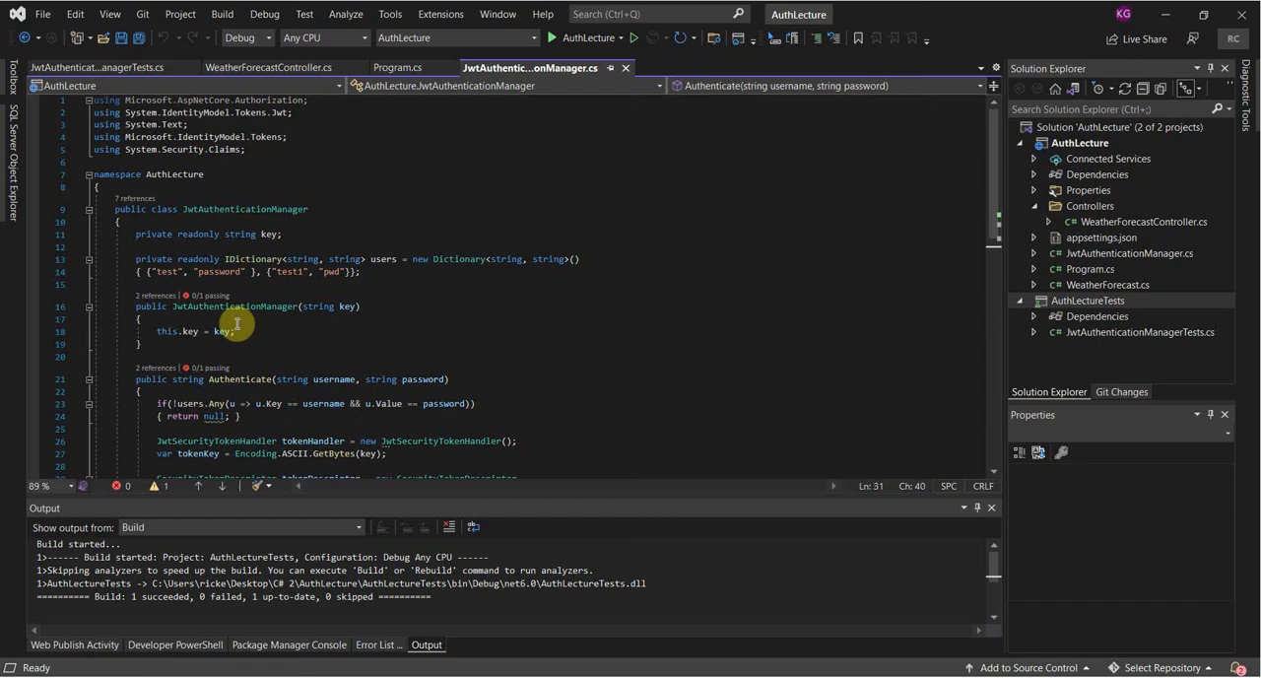
mouse_move(378, 318)
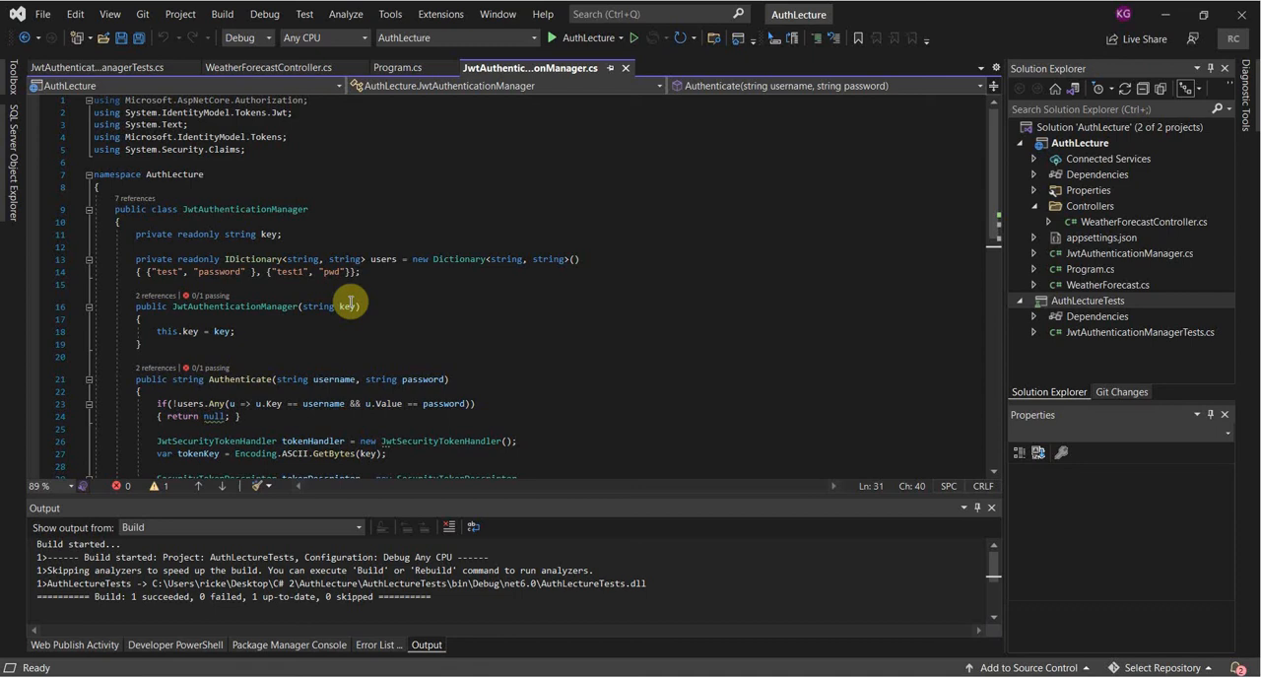
mouse_move(484, 328)
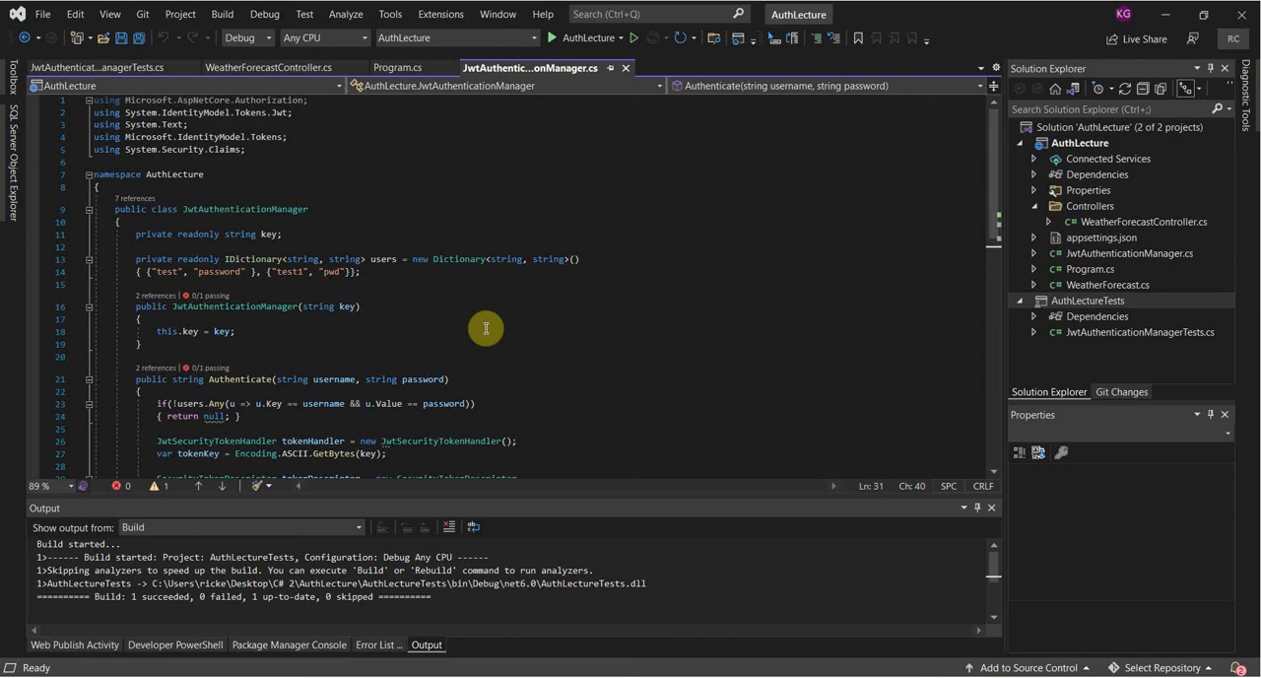
mouse_move(533, 315)
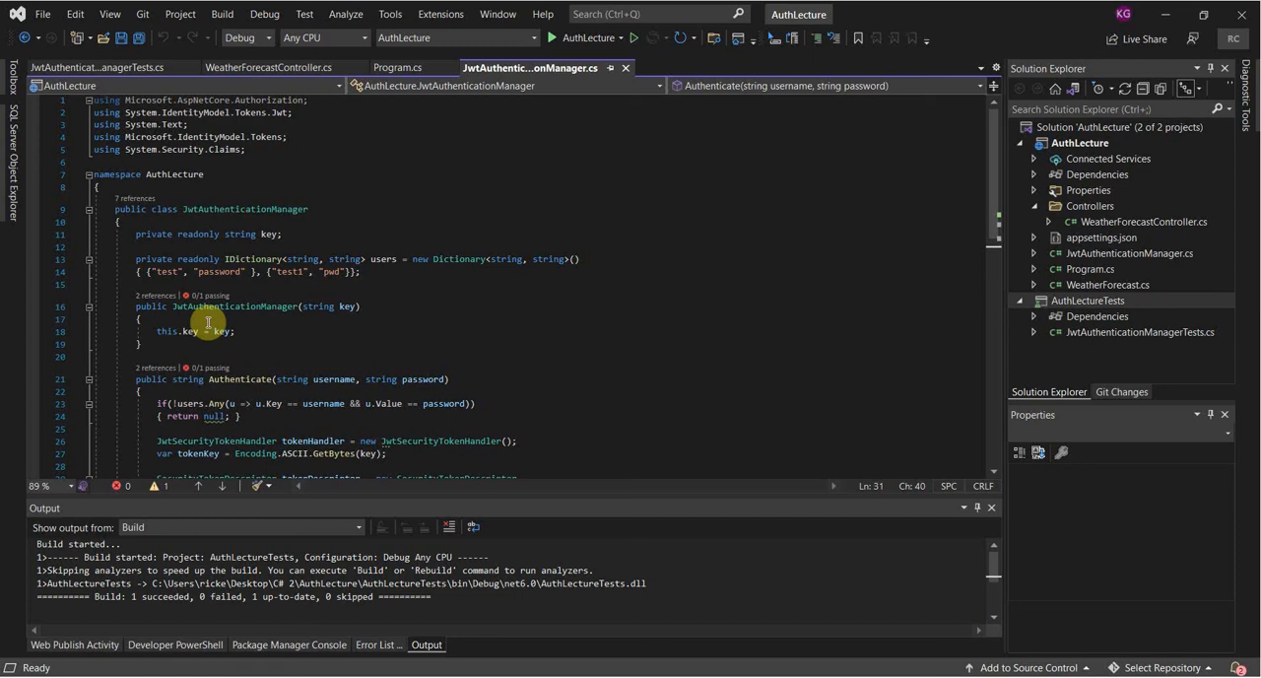
mouse_move(281, 314)
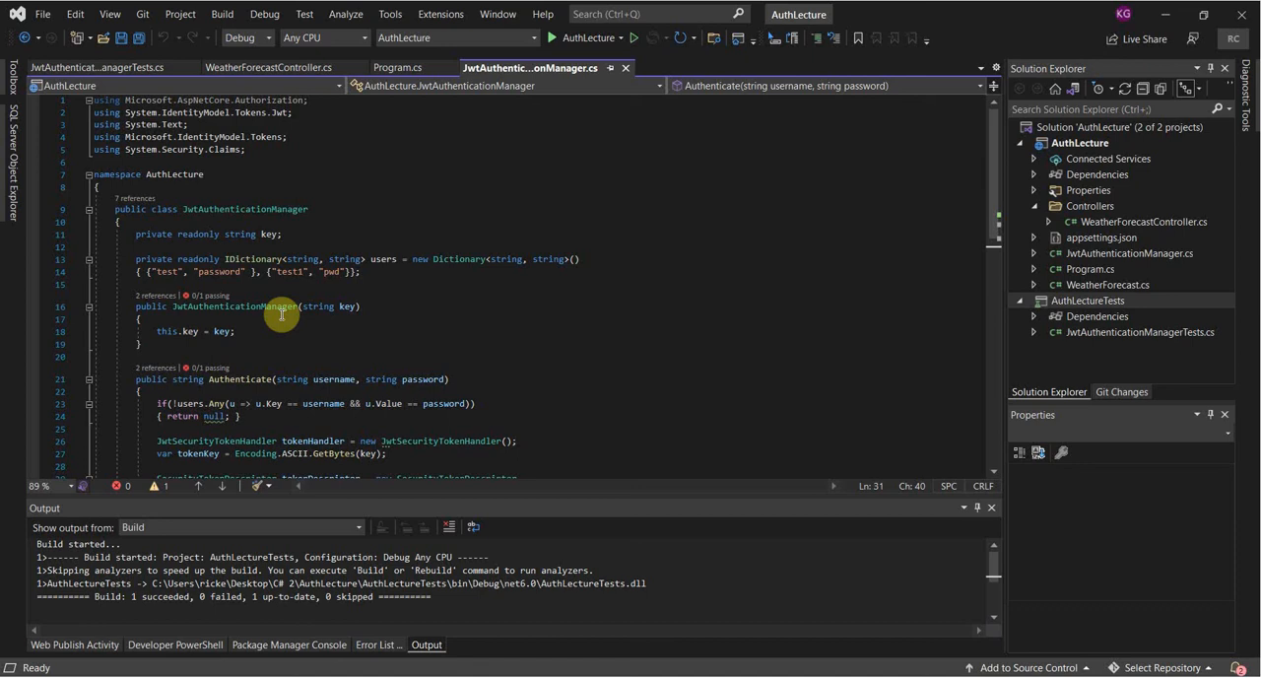
- Return to the JwtAuthenticationManagerTests.cs tab
left_click(79, 67)
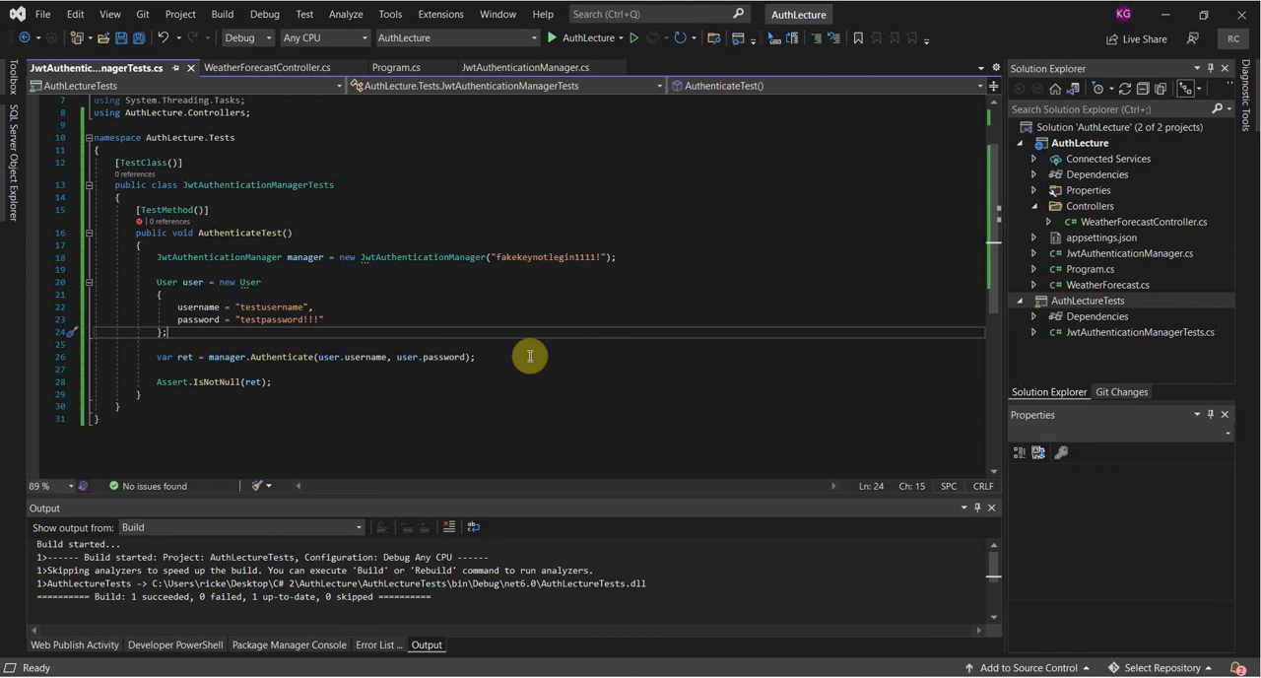
mouse_move(269, 299)
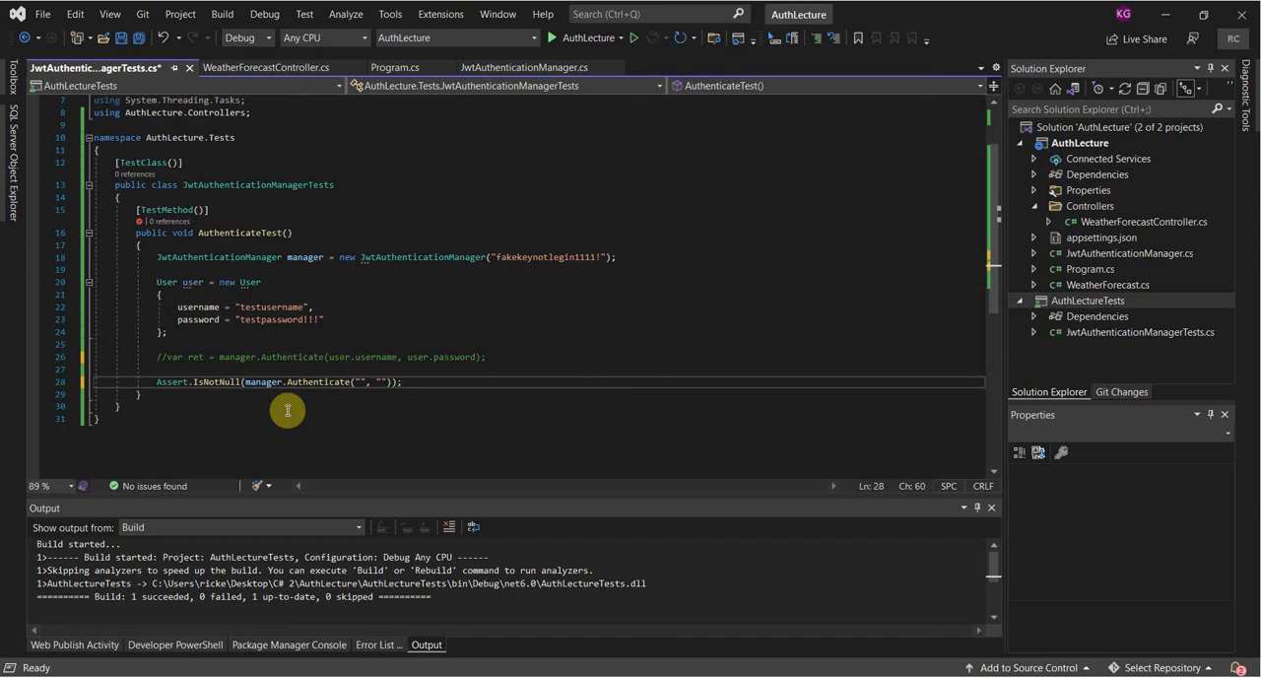
mouse_move(428, 368)
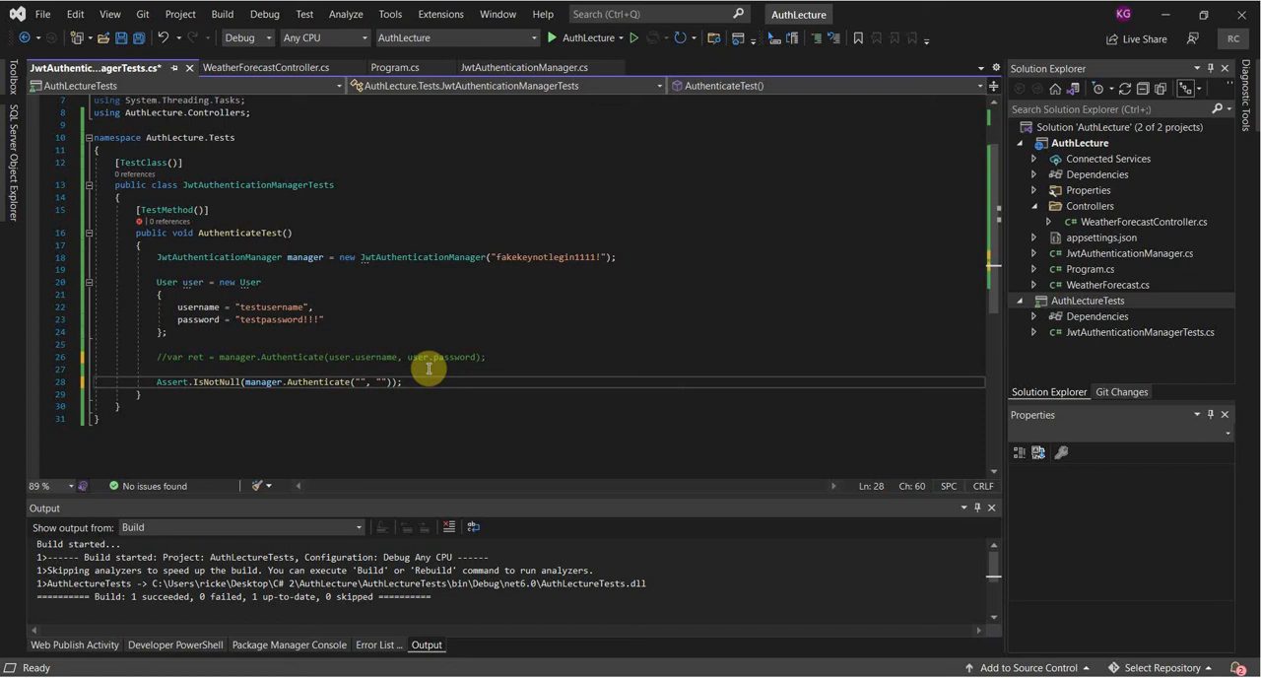